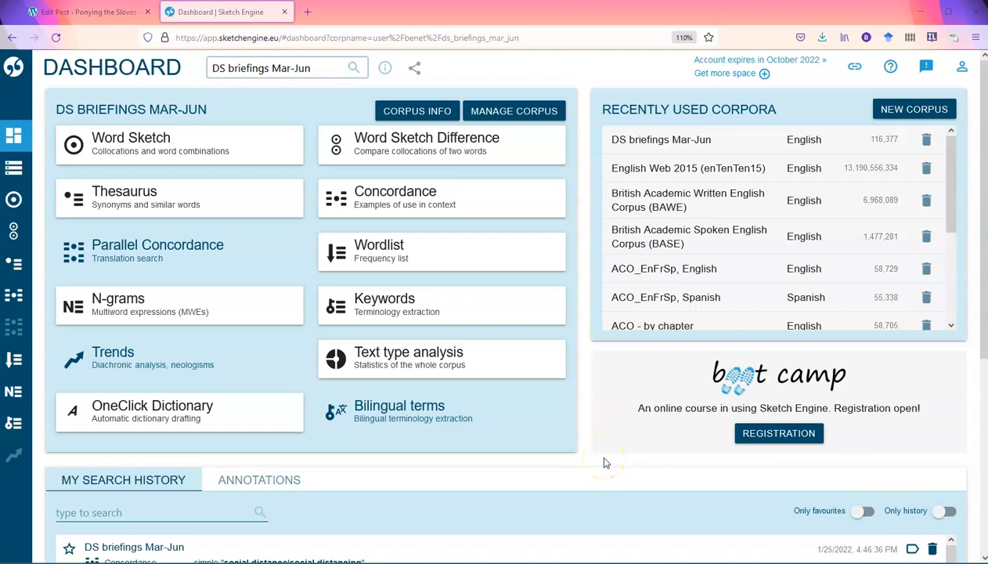
pyautogui.moveTo(605, 462)
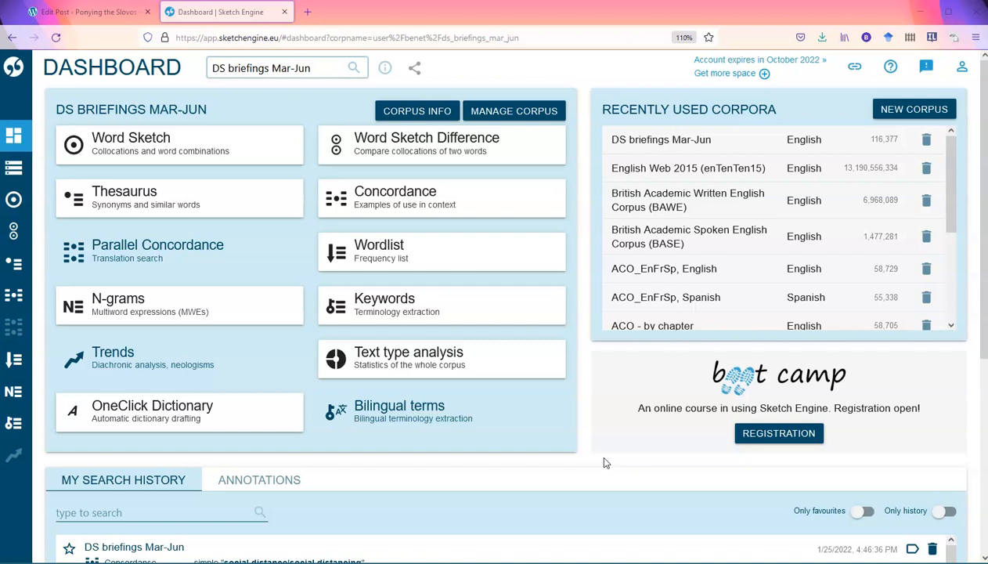
pyautogui.moveTo(675, 430)
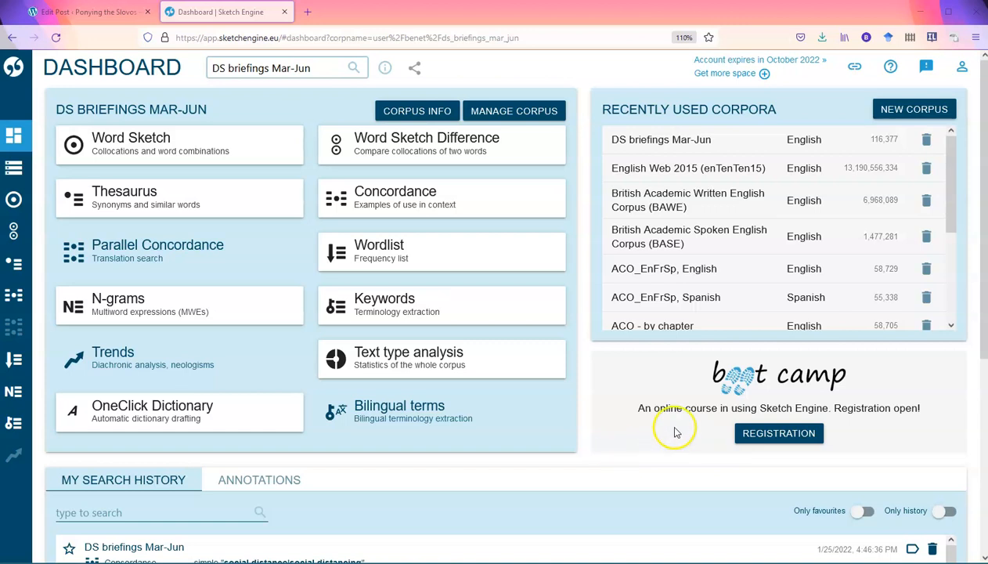
pyautogui.moveTo(602, 458)
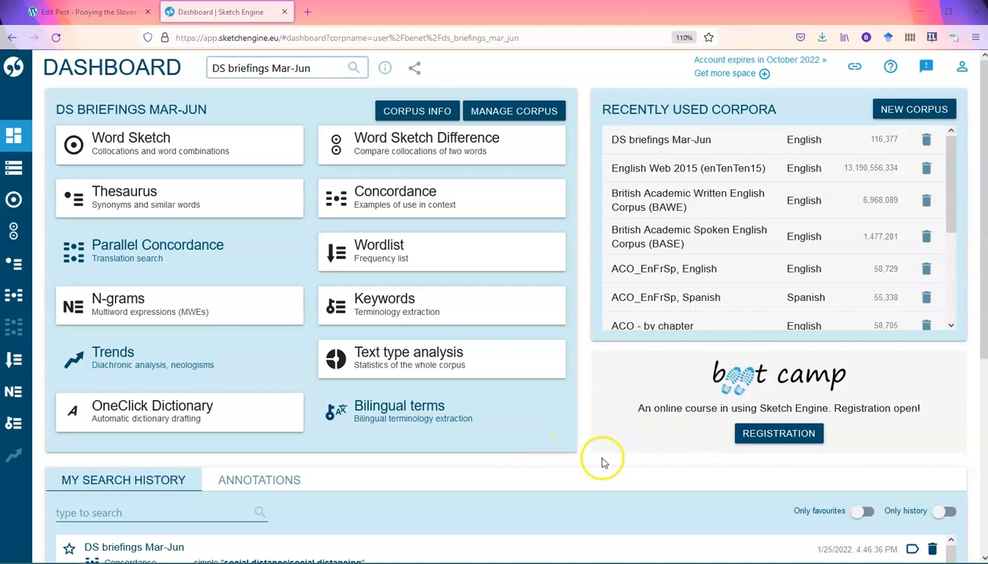
pyautogui.moveTo(595, 482)
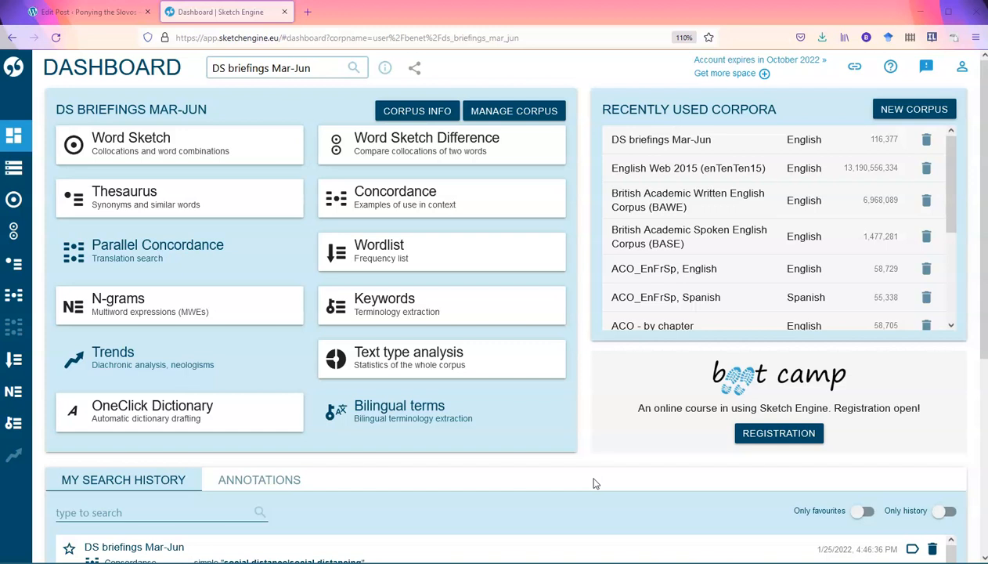
pyautogui.moveTo(581, 479)
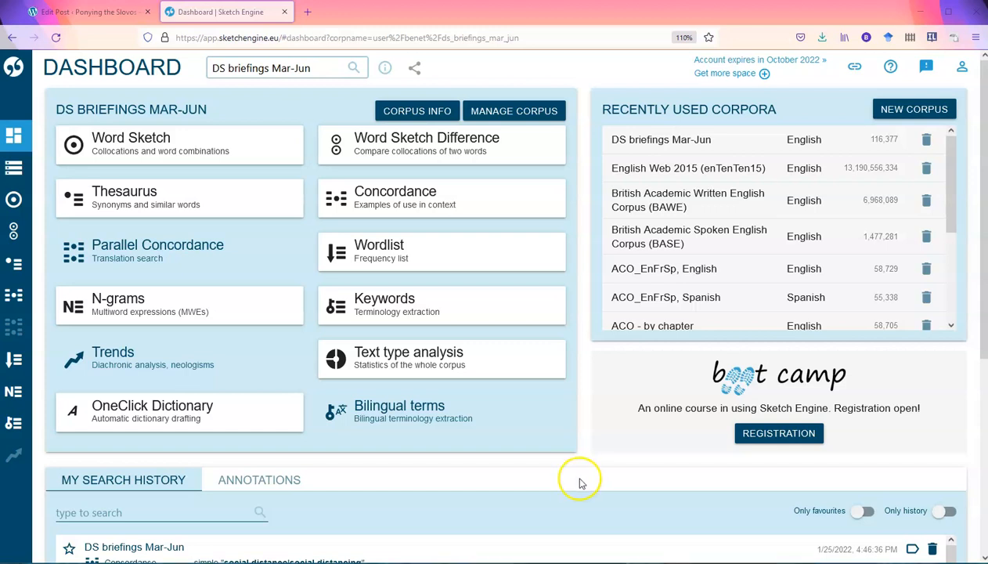
pyautogui.moveTo(527, 519)
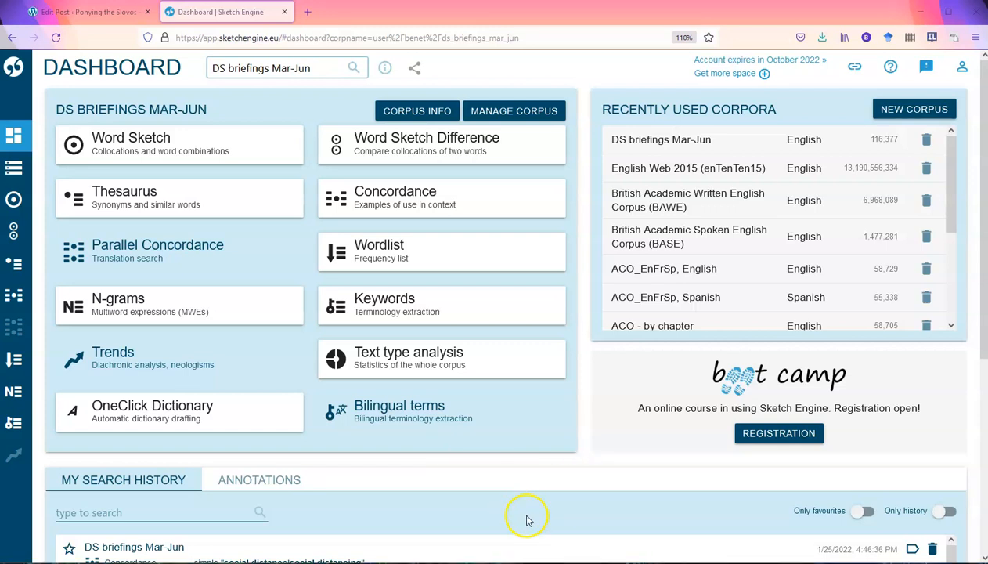
pyautogui.moveTo(54, 121)
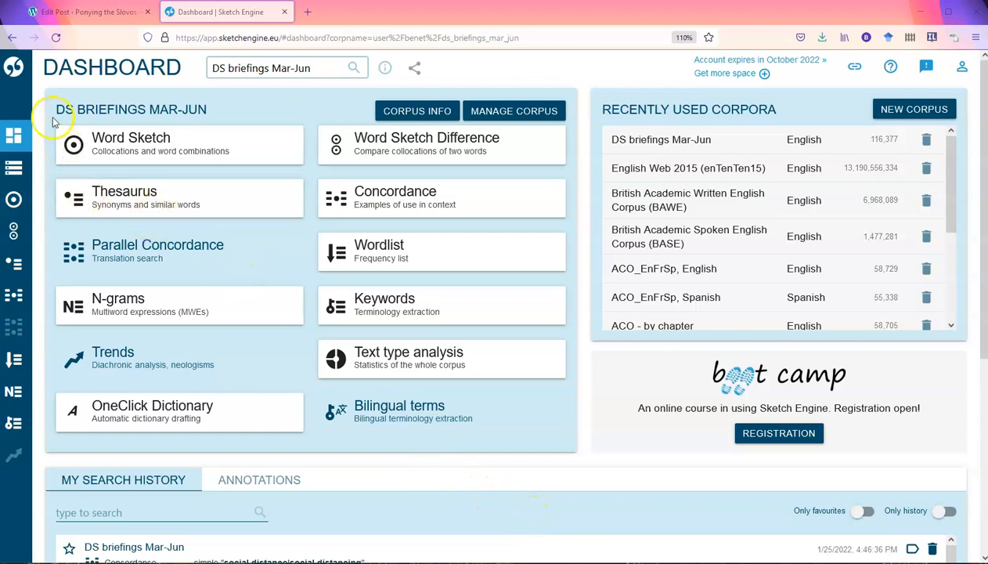
pyautogui.moveTo(914, 109)
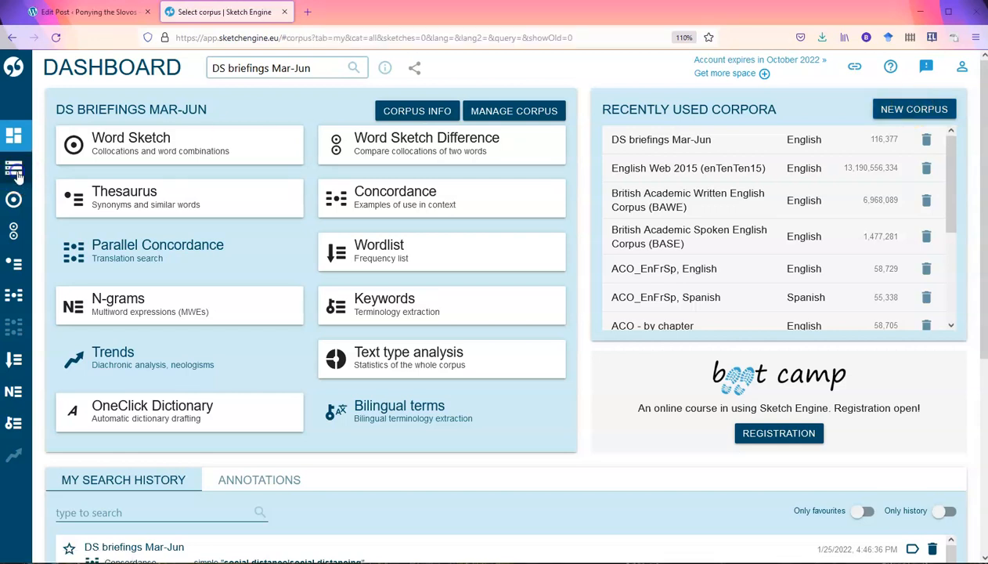
# Create a new corpus named 'Clockwork Orange in translation' and mark it as multilingual.
pyautogui.click(13, 168)
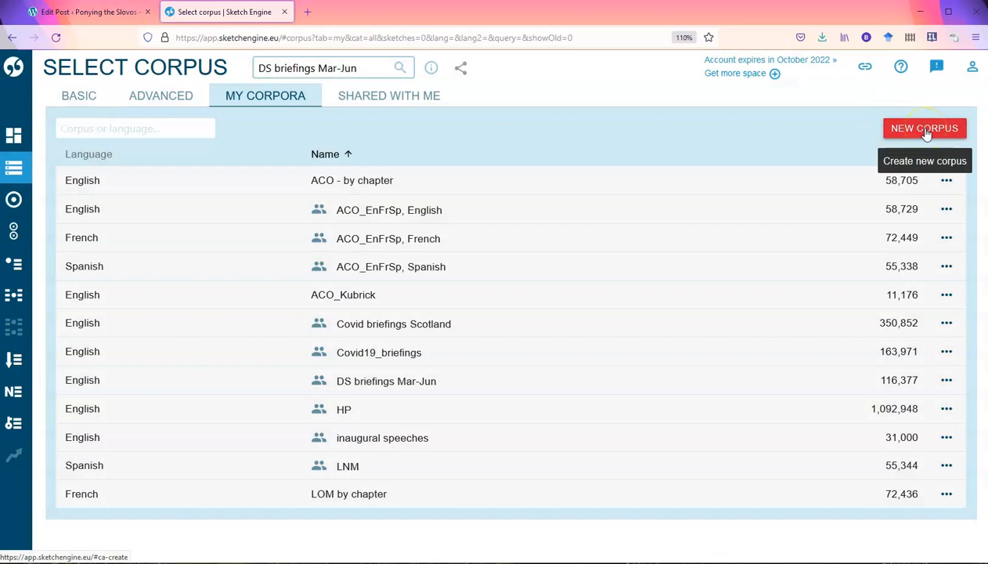
pyautogui.click(925, 128)
pyautogui.write('Clockwork Orange')
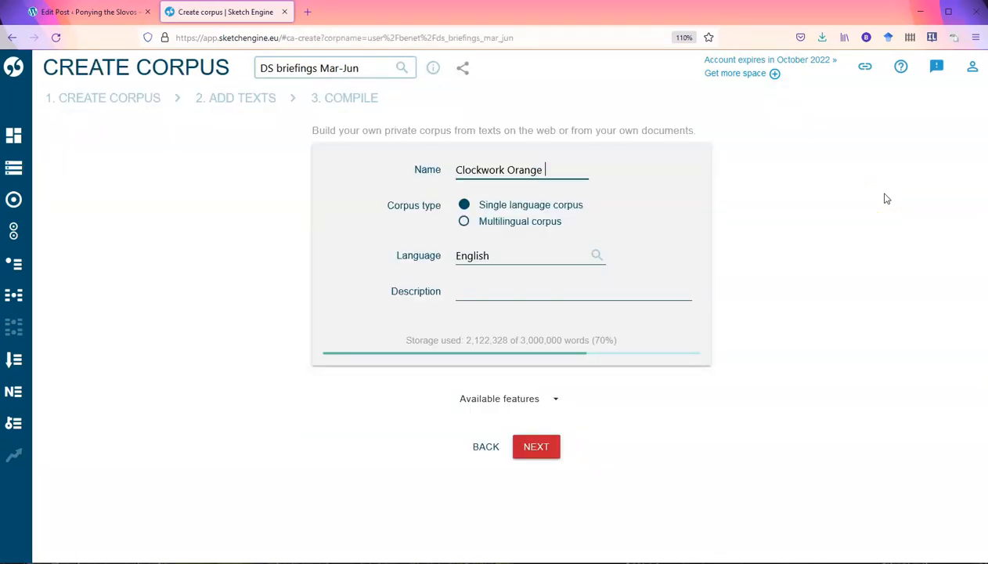
pyautogui.write('in translation')
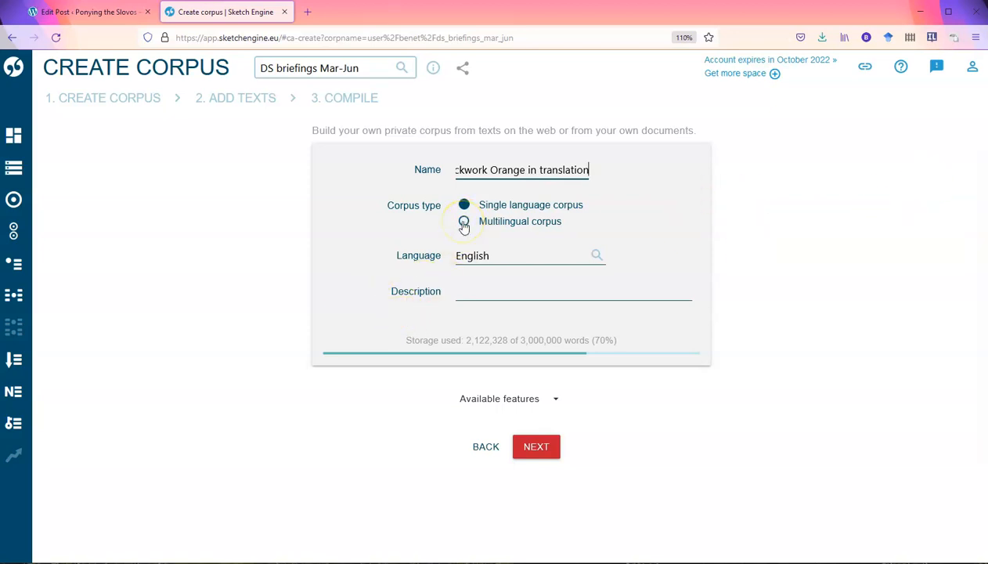
pyautogui.click(464, 220)
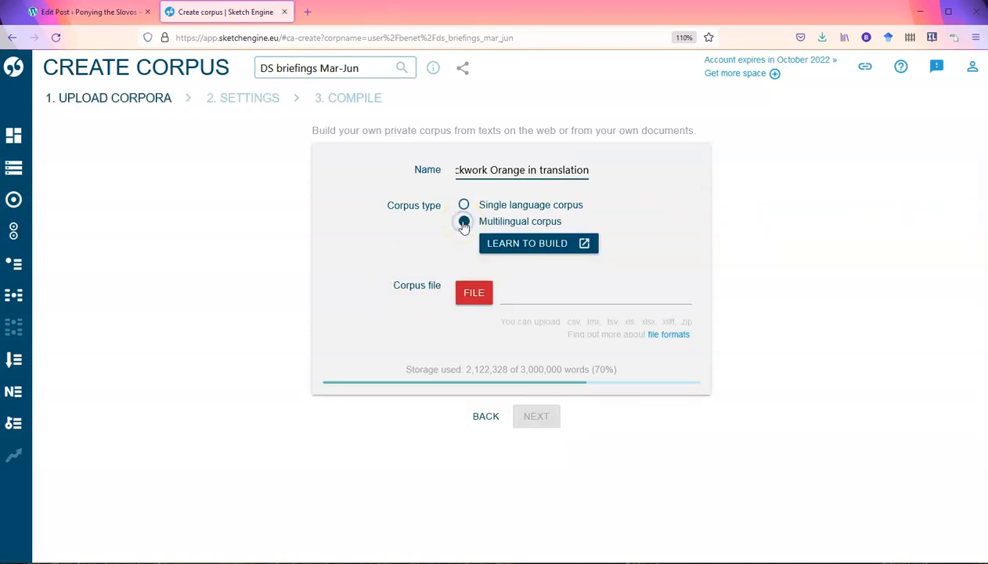
pyautogui.click(463, 221)
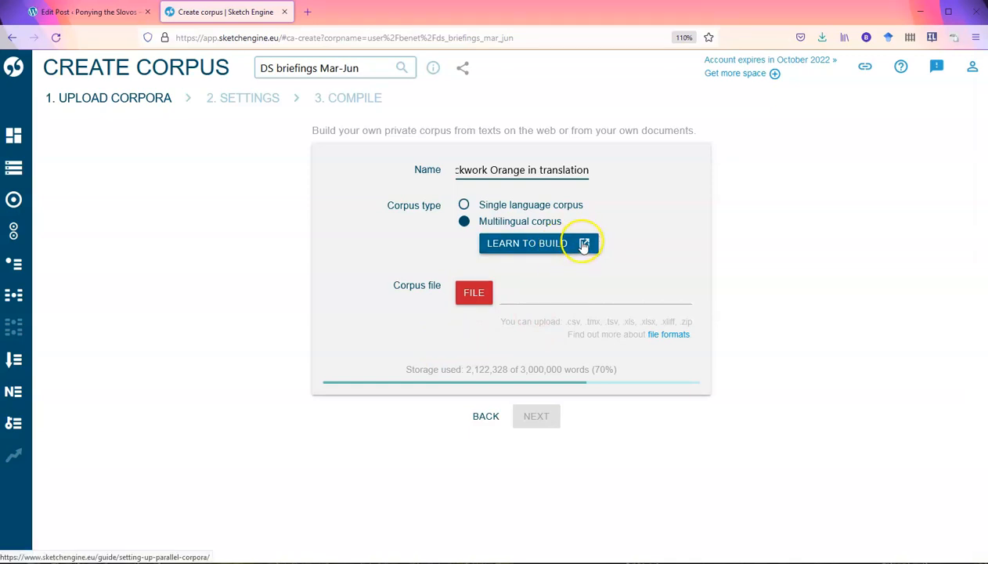
# Open the Learn to Build guide for parallel and multilingual corpora.
pyautogui.click(584, 243)
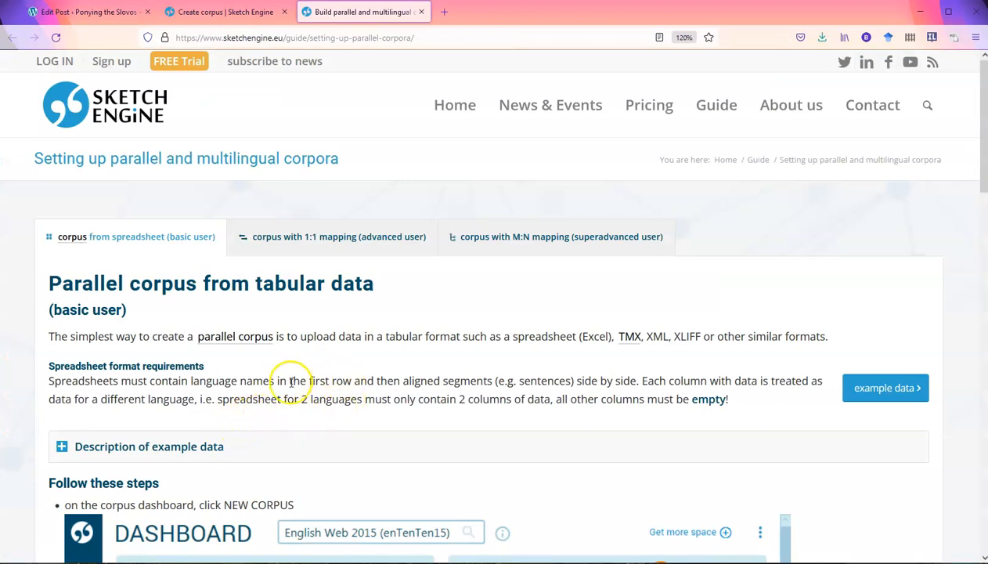
pyautogui.moveTo(381, 352)
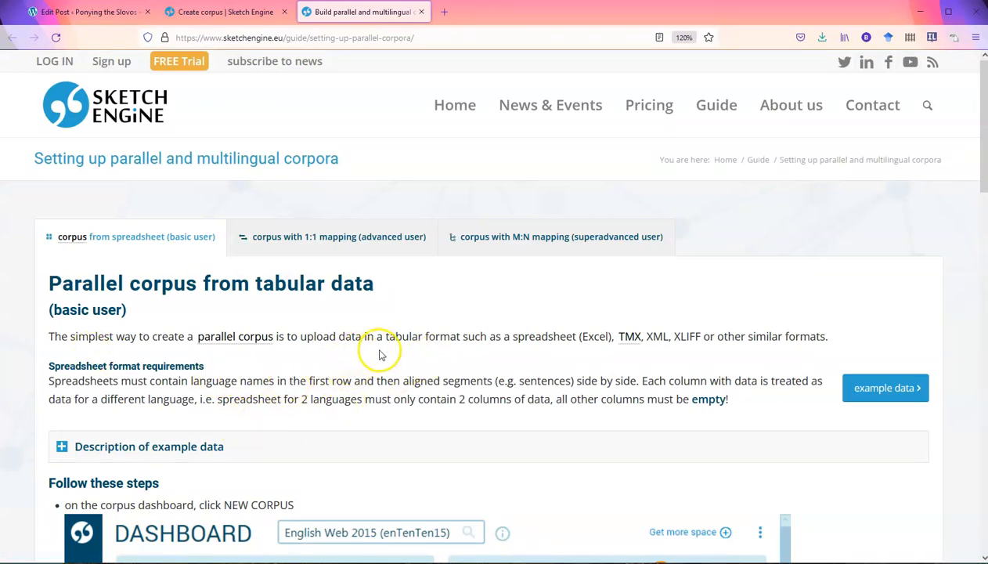
pyautogui.moveTo(258, 411)
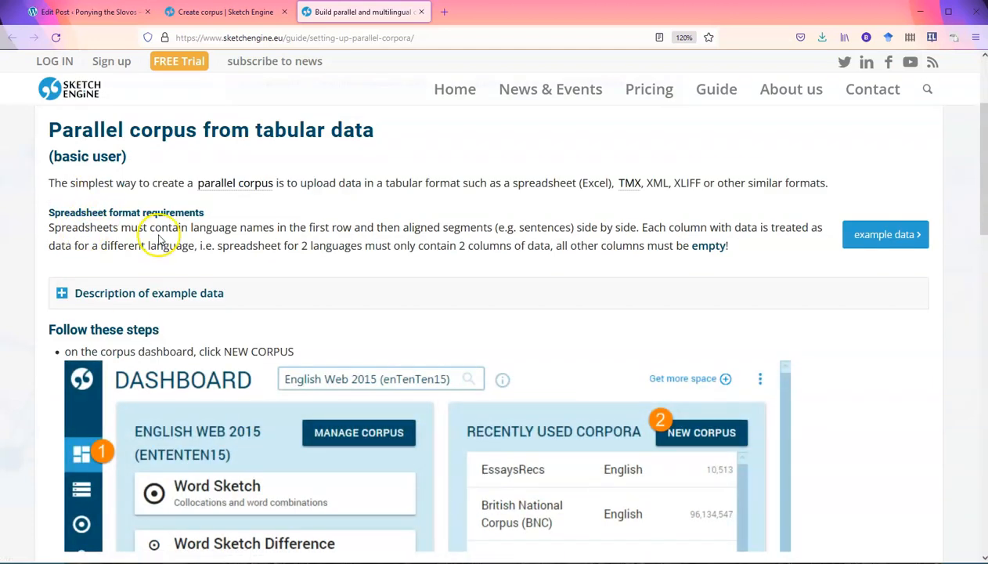
pyautogui.moveTo(469, 239)
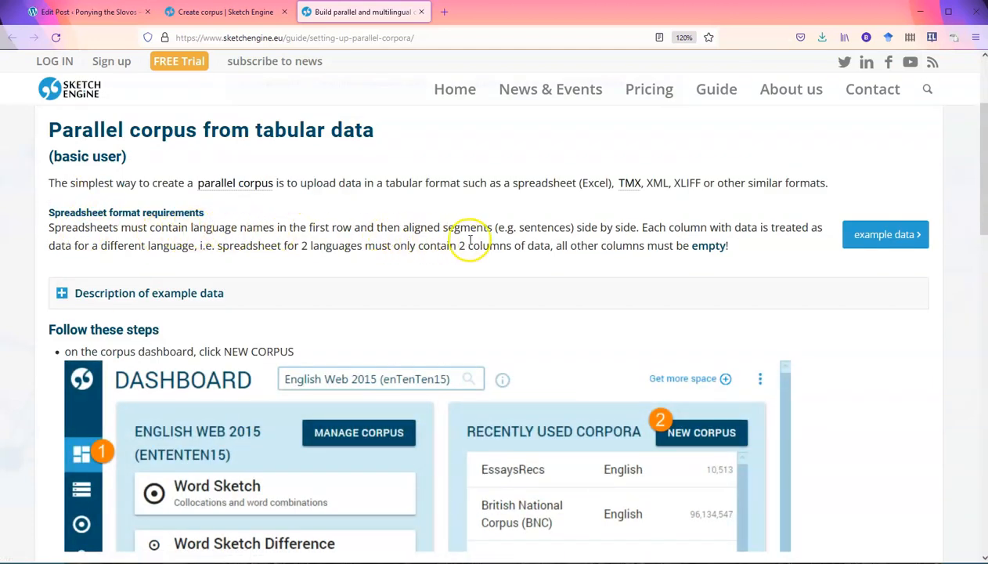
pyautogui.moveTo(736, 211)
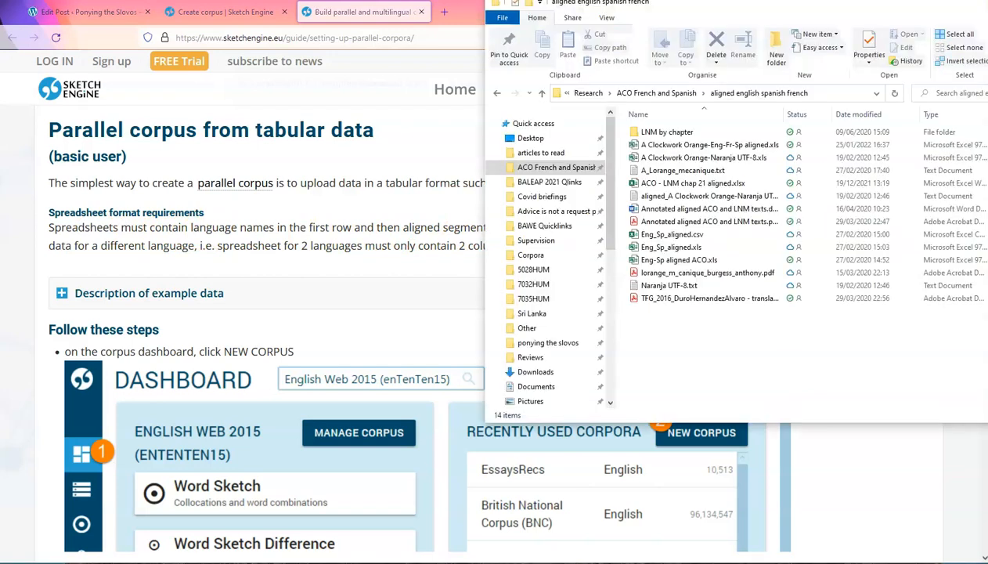
# Open the aligned Eng-Fr-Sp Clockwork Orange spreadsheet, scroll through its passages, then close it.
pyautogui.click(705, 144)
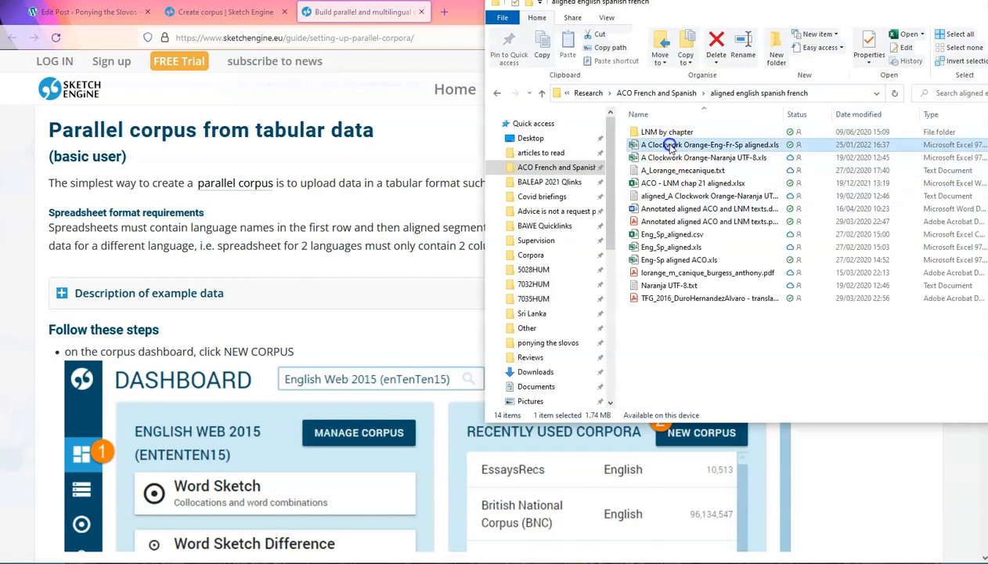
pyautogui.doubleClick(709, 144)
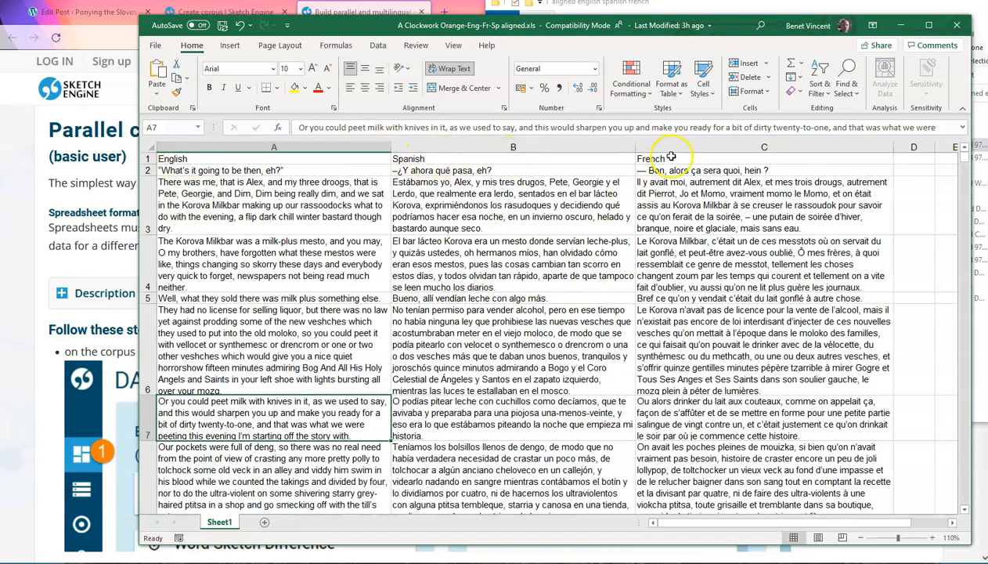
pyautogui.click(219, 170)
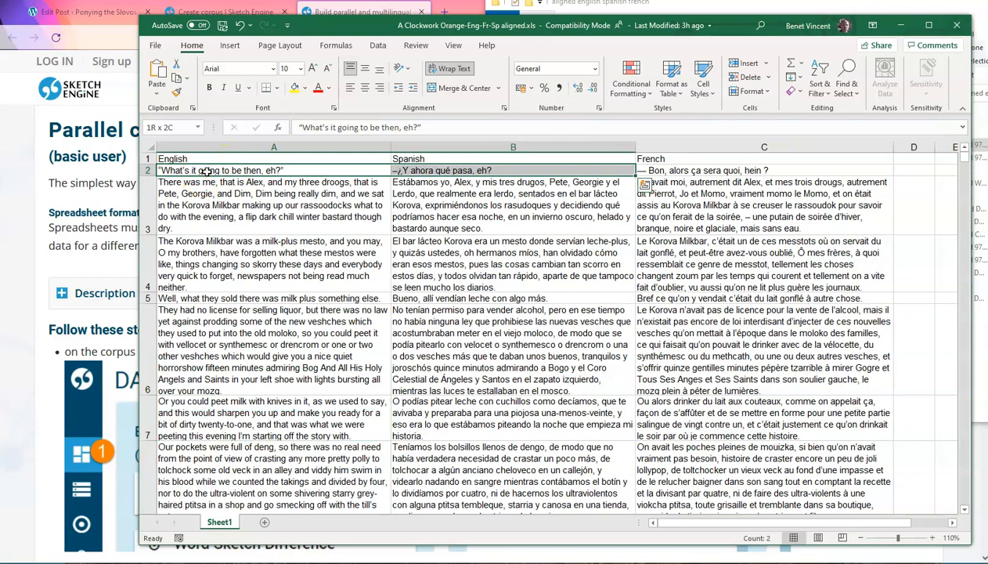
pyautogui.click(273, 206)
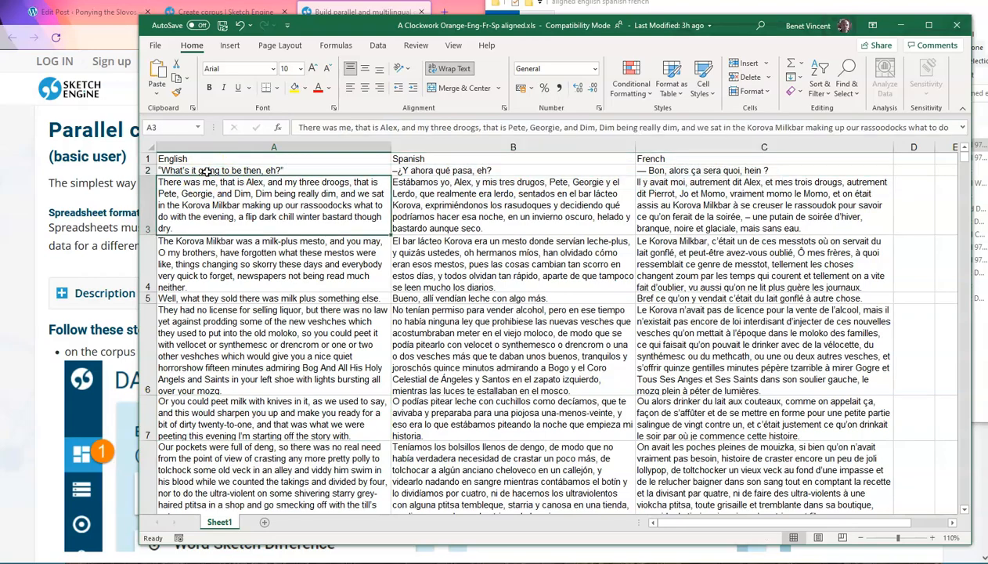
pyautogui.scroll(-3)
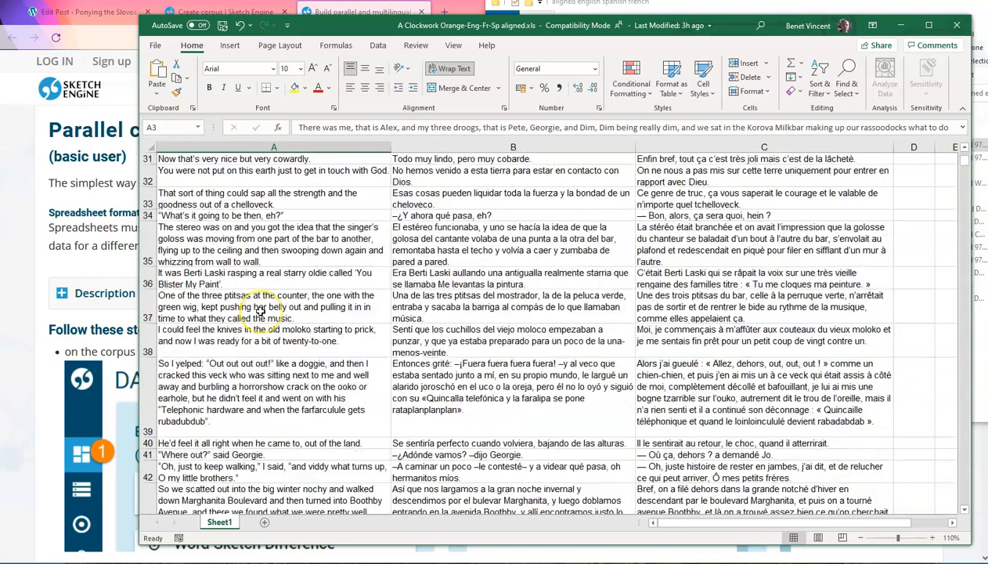
pyautogui.scroll(-3)
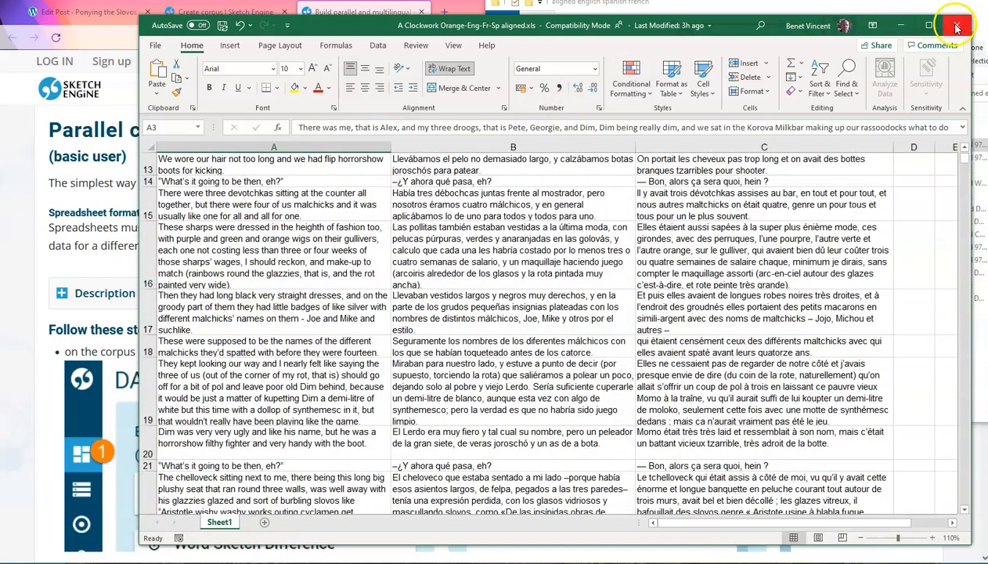
pyautogui.click(956, 25)
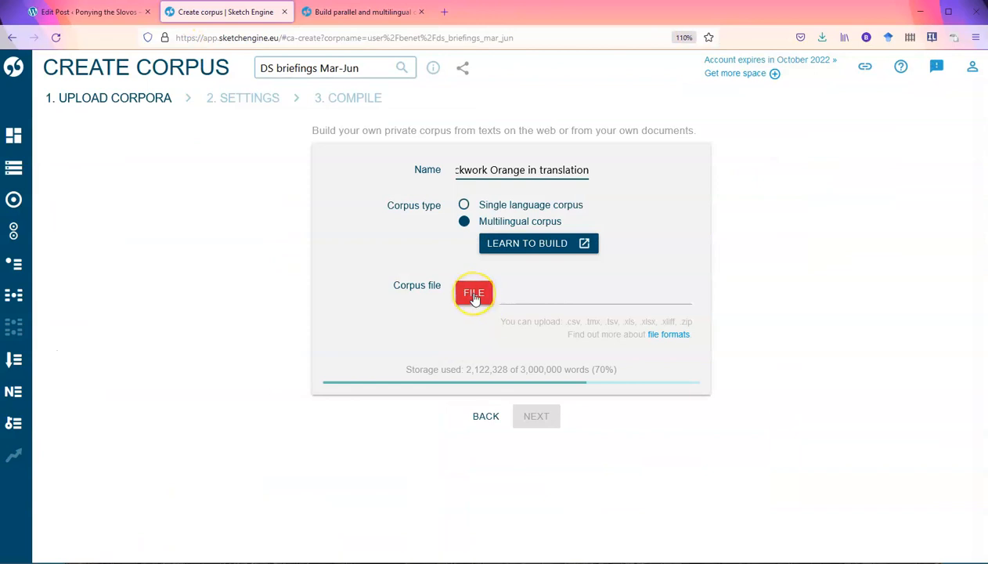
# Upload 'A Clockwork Orange-Eng-Fr-Sp aligned.xls' as the corpus file.
pyautogui.click(474, 292)
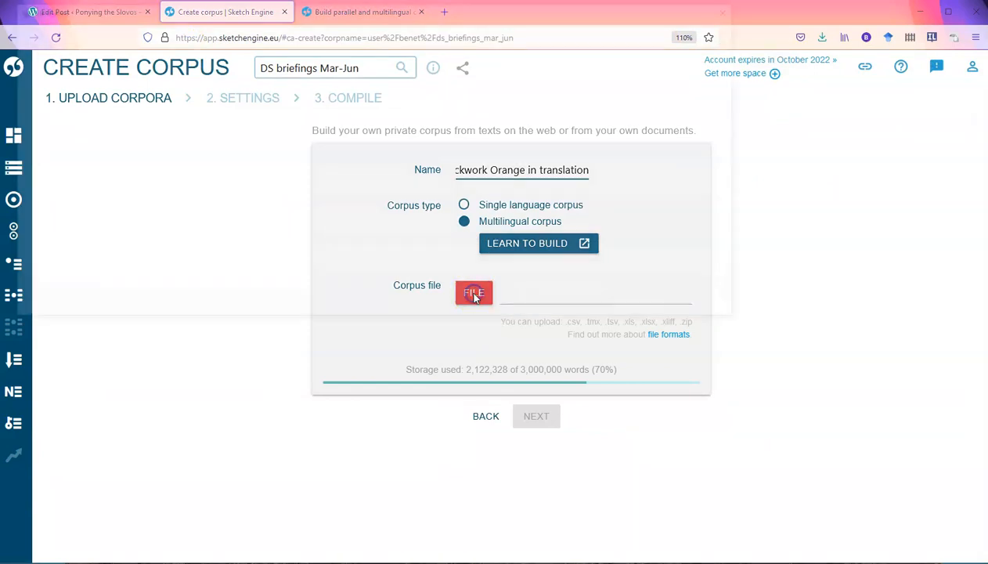
pyautogui.click(474, 292)
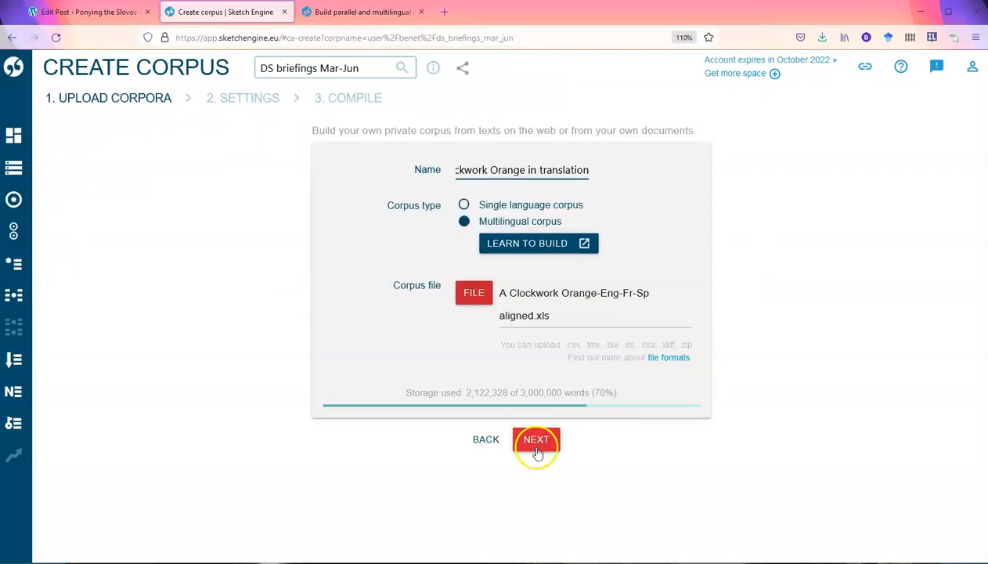
# Review the English, Spanish and French corpus names unchanged and start compilation.
pyautogui.click(536, 439)
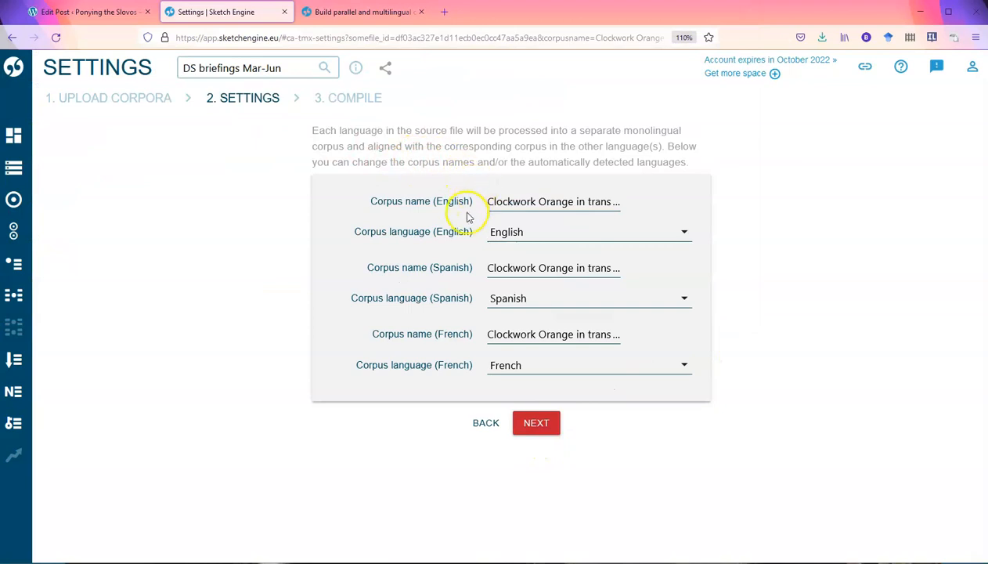
pyautogui.moveTo(494, 397)
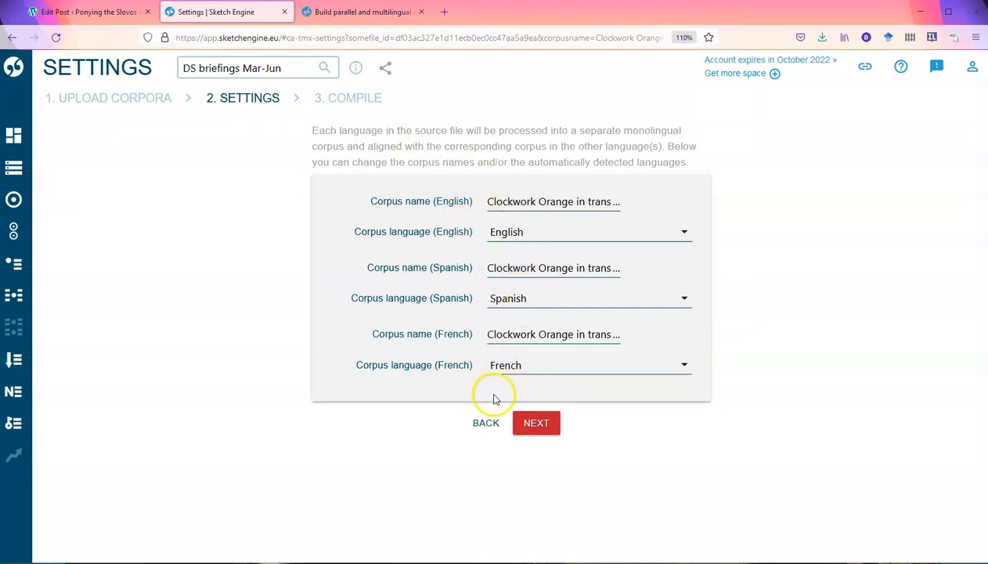
pyautogui.click(553, 268)
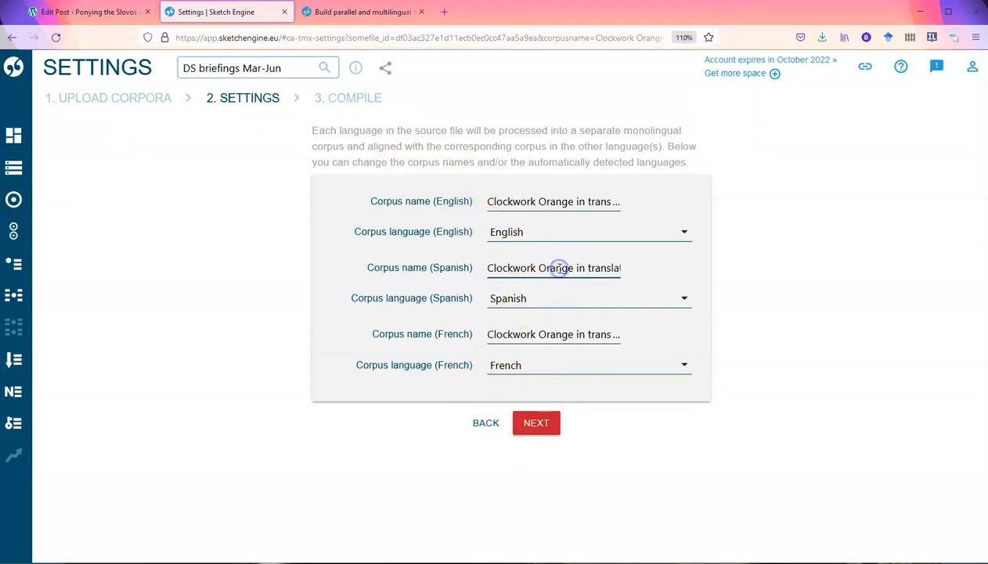
pyautogui.click(554, 268)
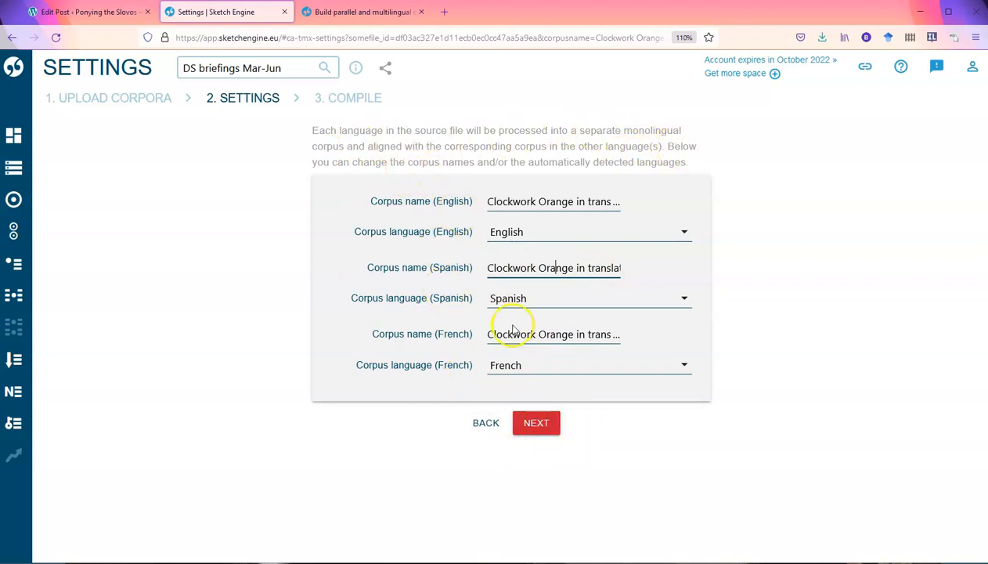
pyautogui.click(536, 423)
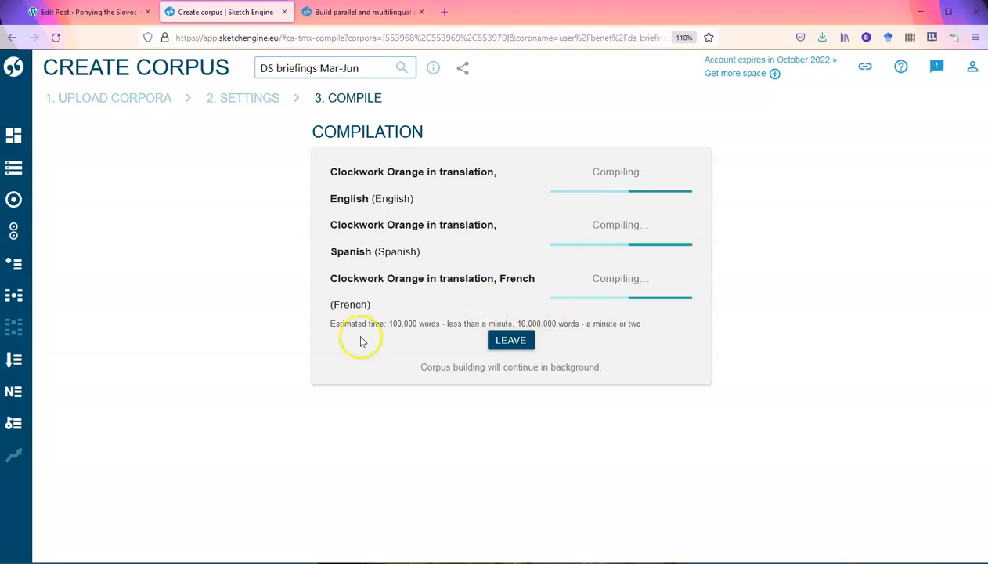
pyautogui.moveTo(615, 343)
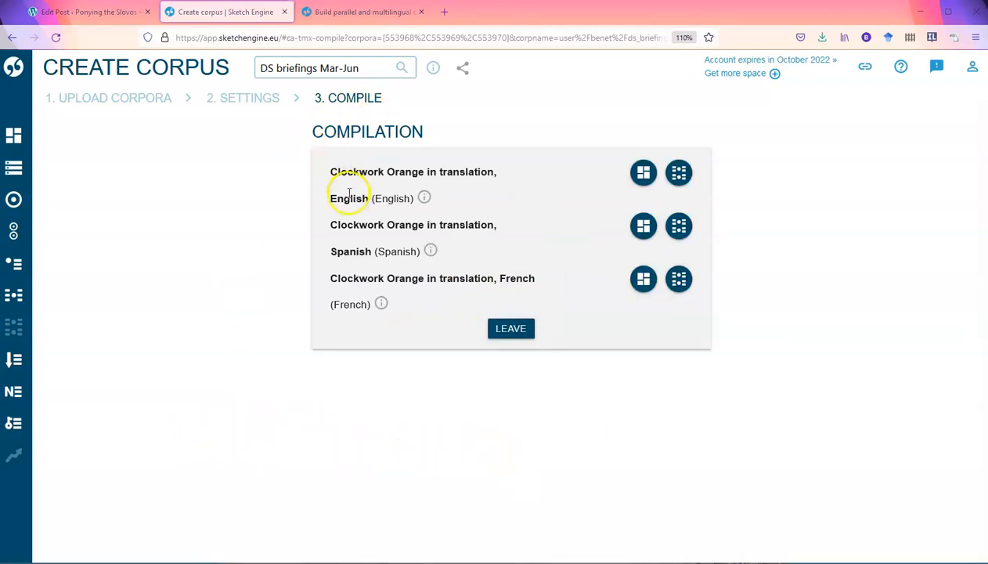
pyautogui.moveTo(354, 245)
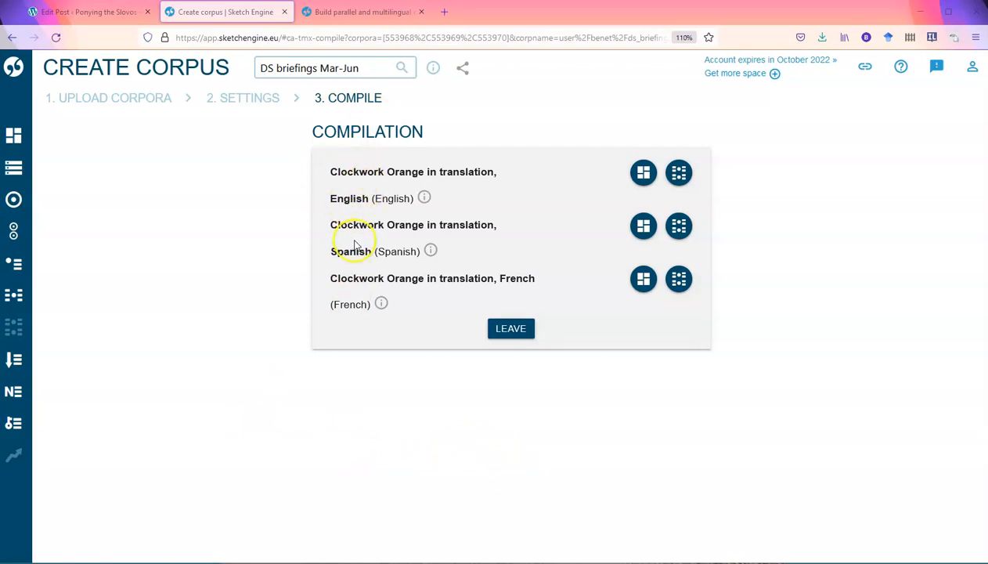
pyautogui.moveTo(423, 329)
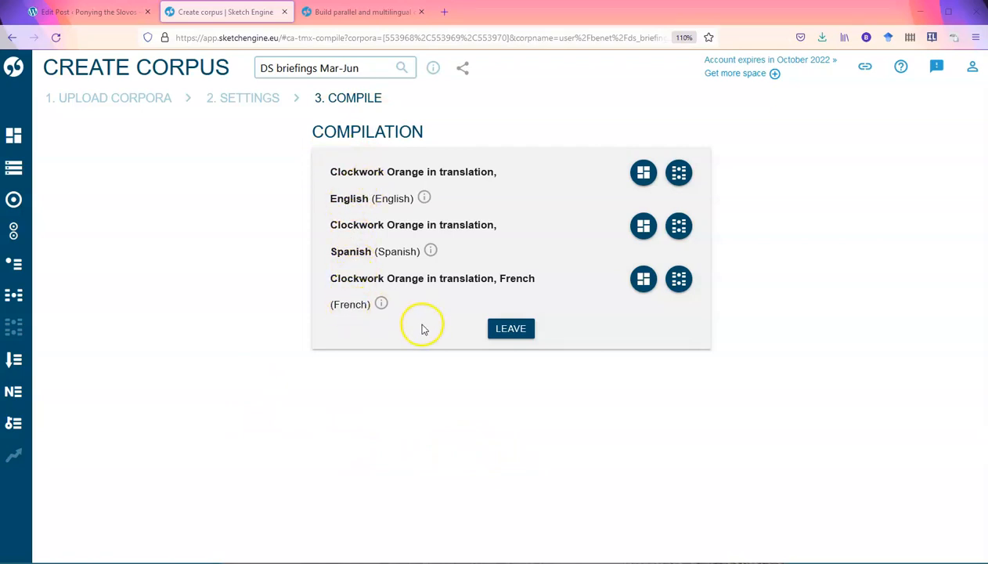
pyautogui.moveTo(643, 172)
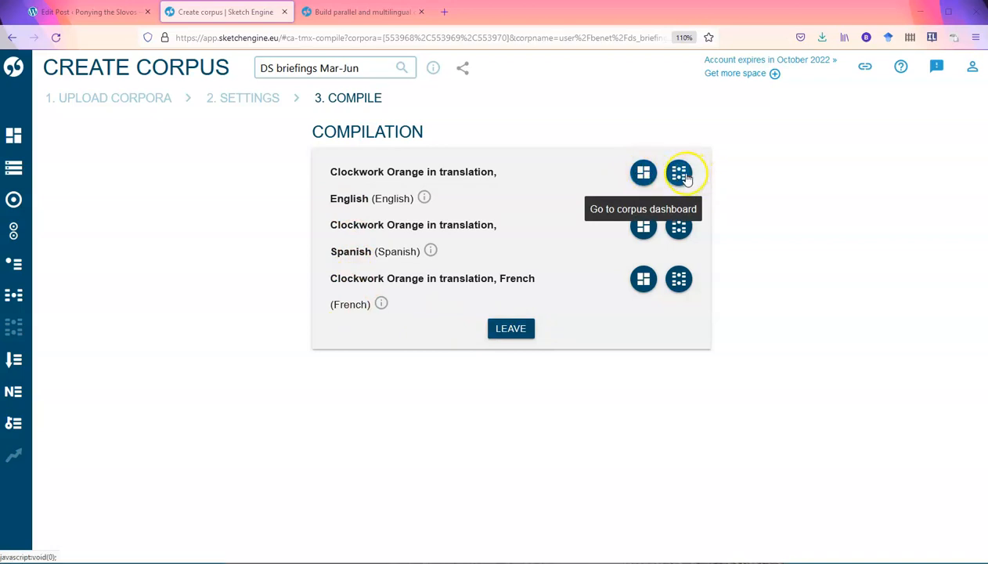
pyautogui.moveTo(679, 173)
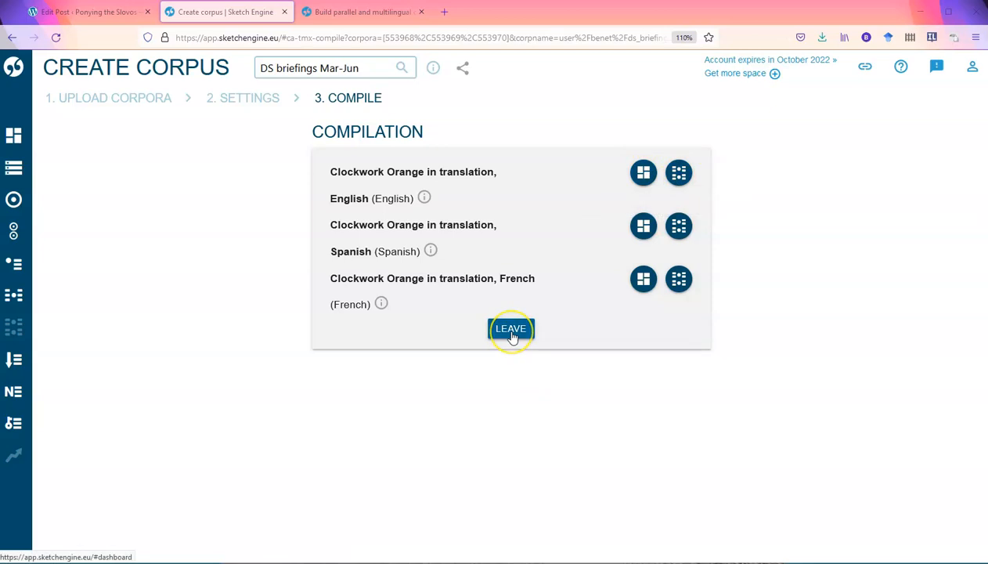
# Leave the compilation page and scroll My Corpora to the new Clockwork Orange corpora.
pyautogui.click(511, 328)
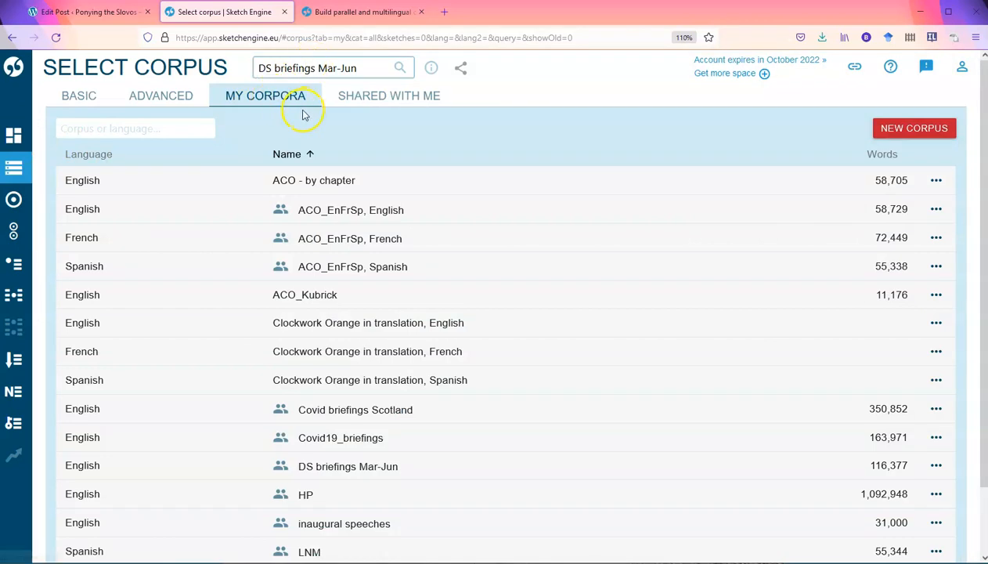
pyautogui.moveTo(341, 322)
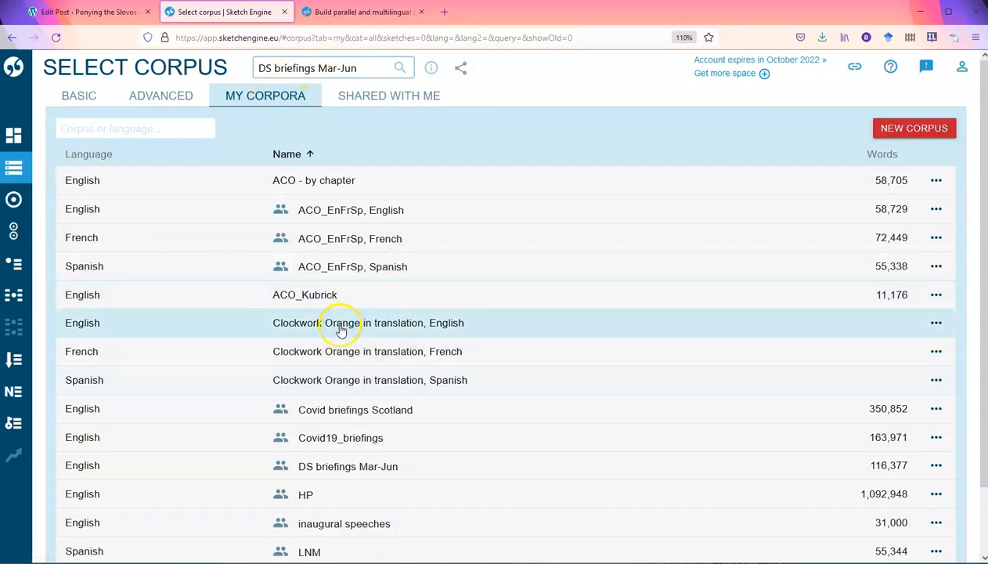
pyautogui.moveTo(345, 380)
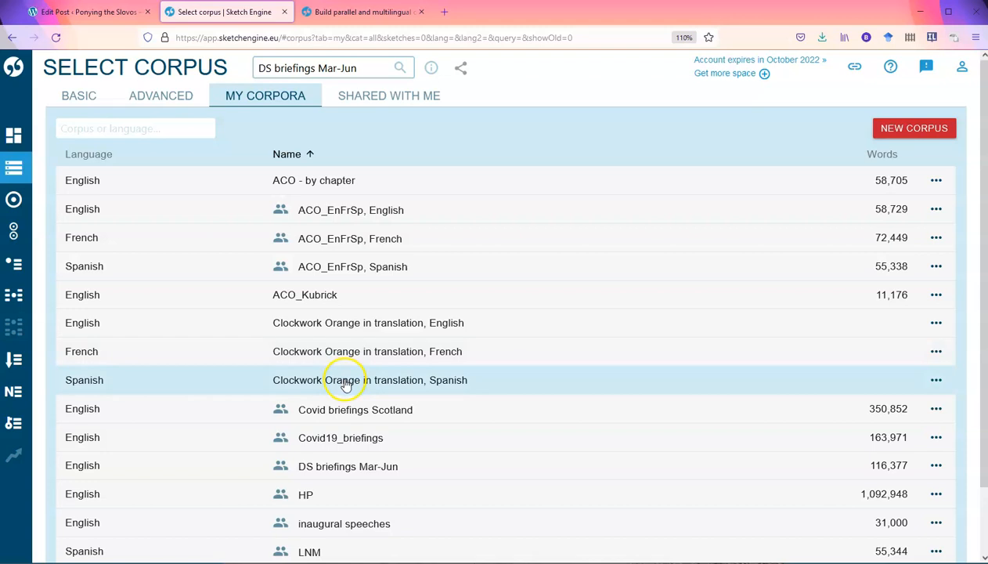
pyautogui.scroll(-3)
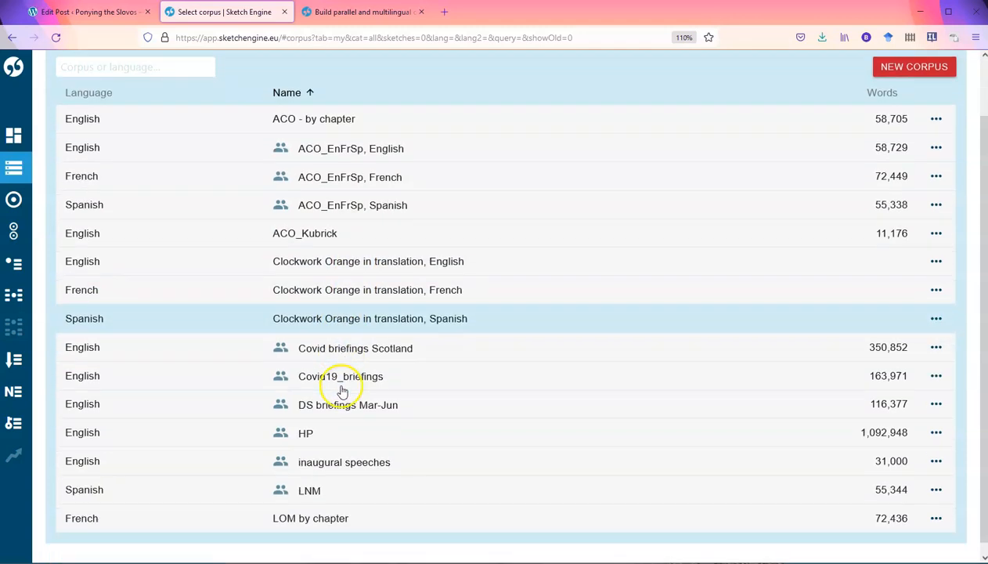
pyautogui.scroll(-3)
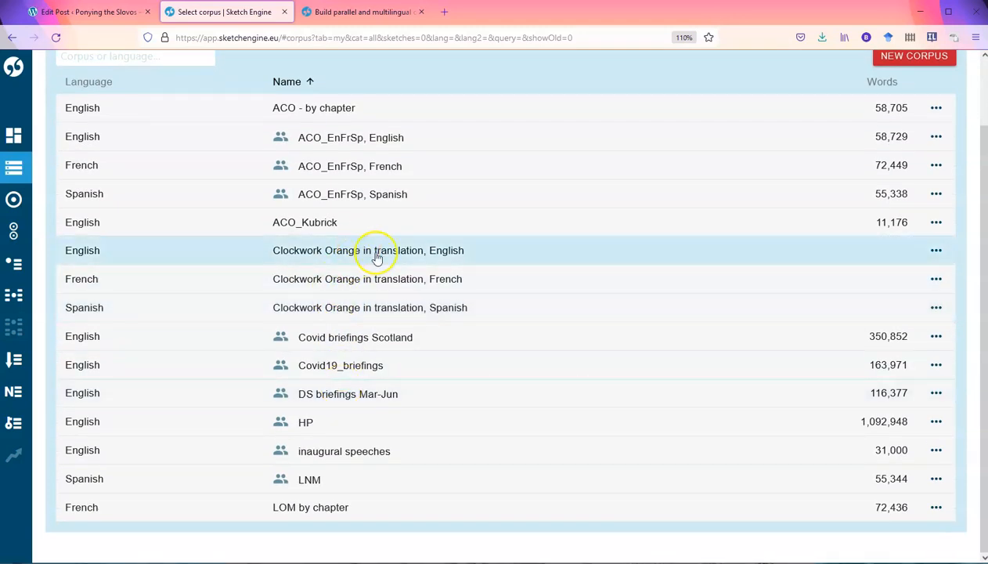